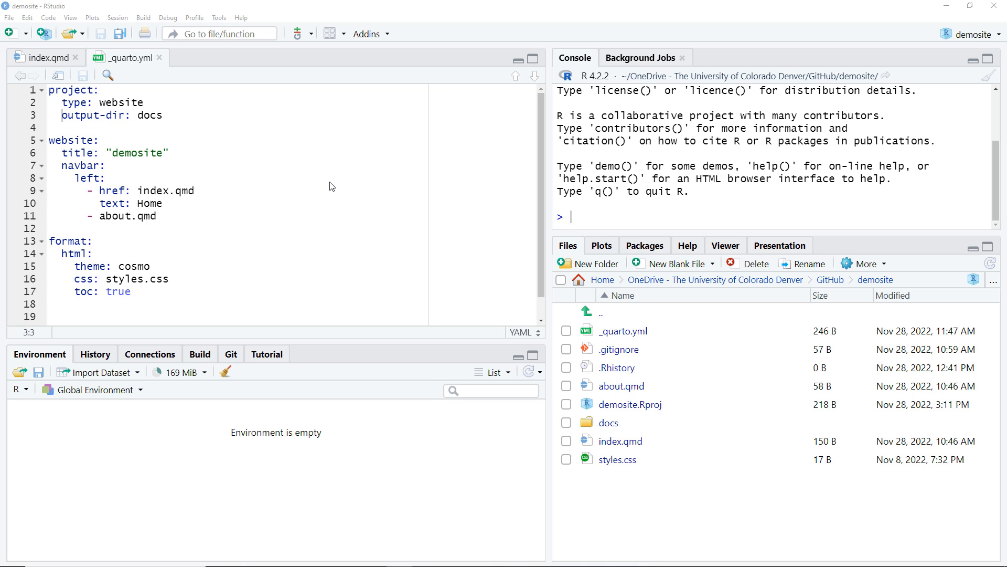
mouse_move(107, 76)
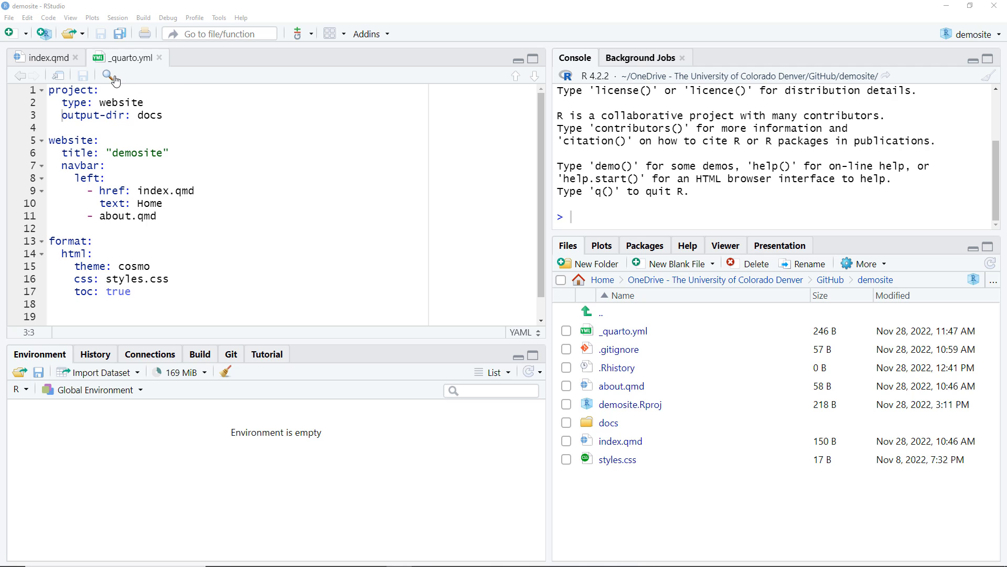
mouse_move(137, 73)
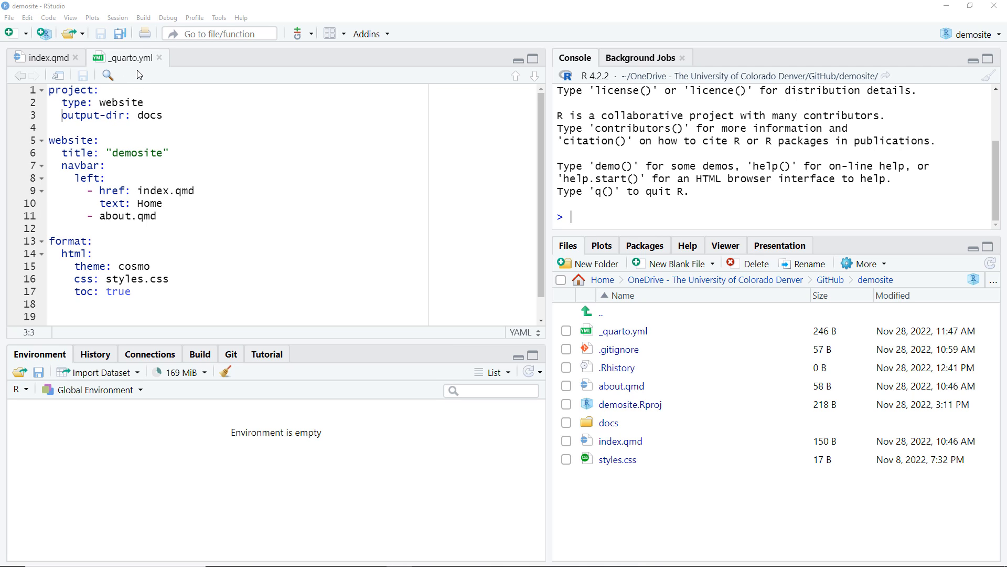
Replace the site title 'demosite' in _quarto.yml with 'Assistant to the Regional Data Manager' and save.
left_click(148, 153)
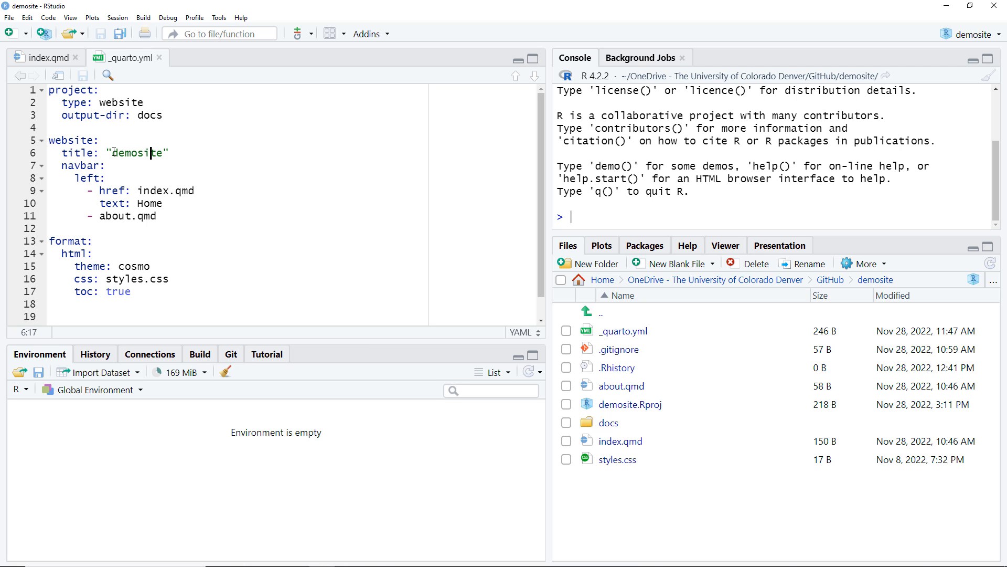
left_click(112, 154)
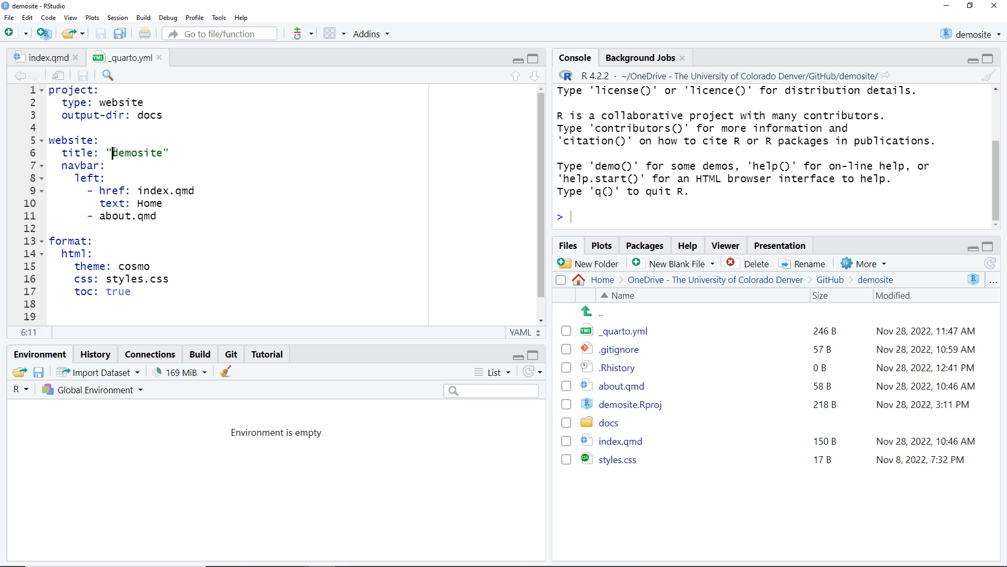
double_click(136, 152)
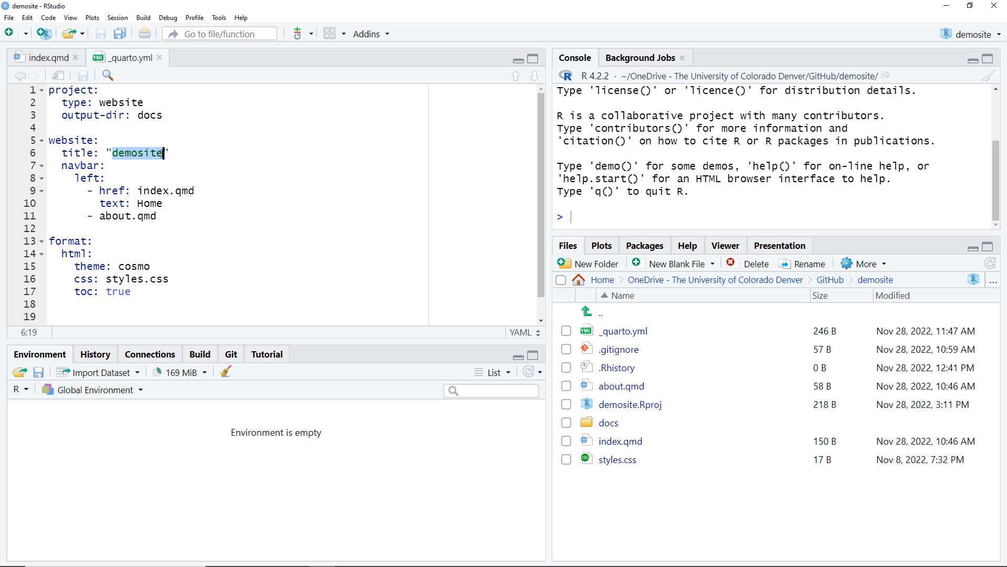
type("Assistant to the Regional Data Manager")
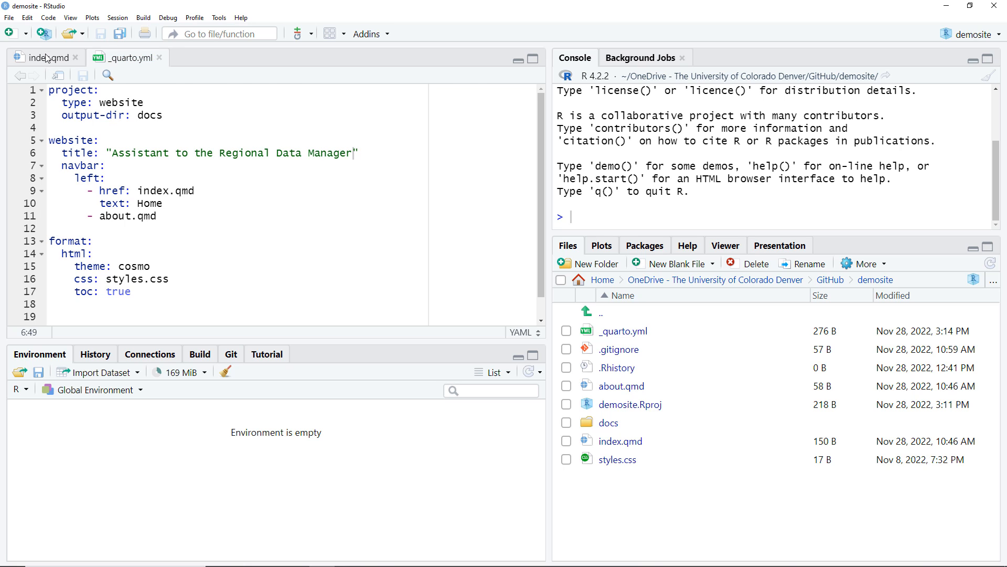
Render index.qmd so the Firefox preview shows the new navbar title.
left_click(45, 57)
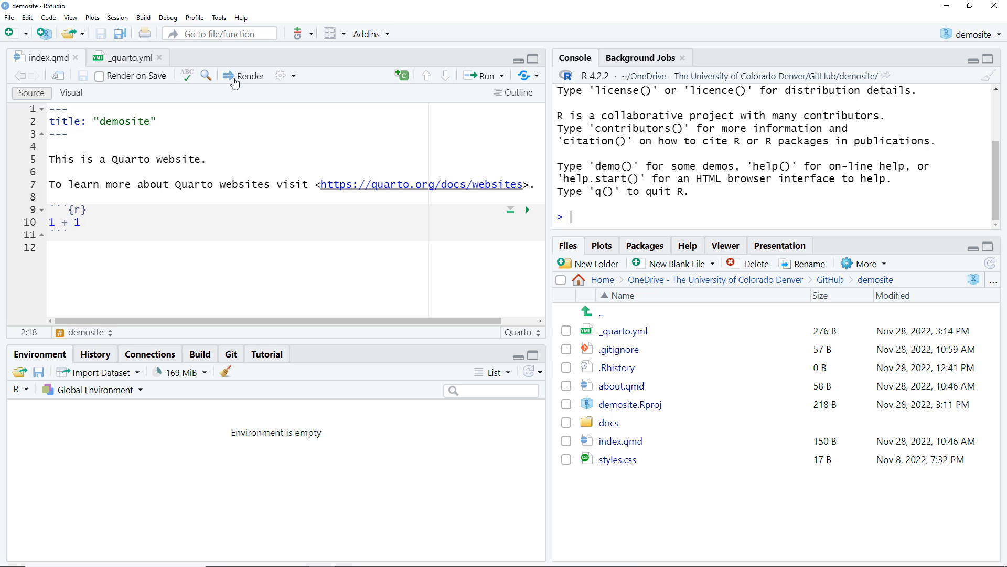
left_click(249, 76)
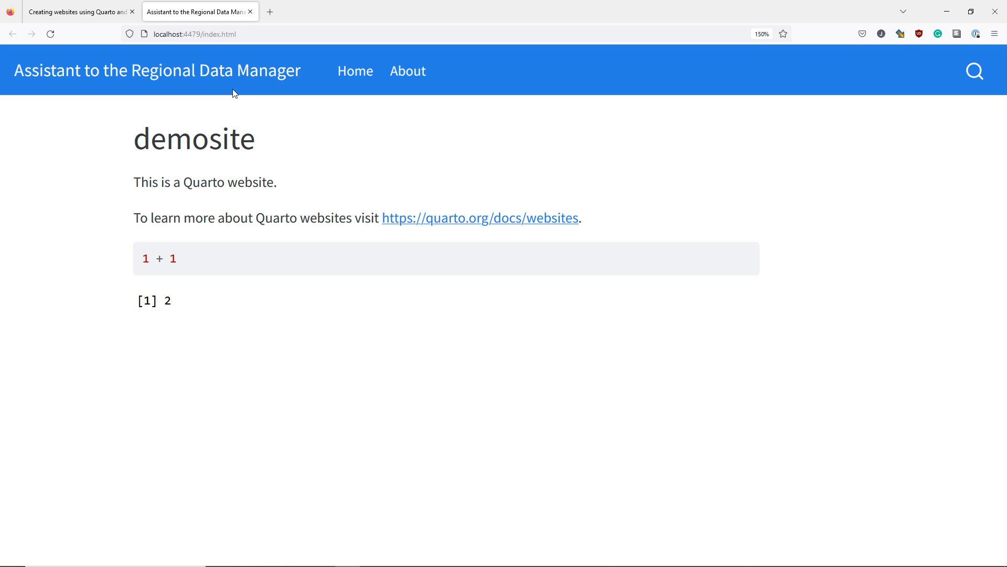
mouse_move(153, 62)
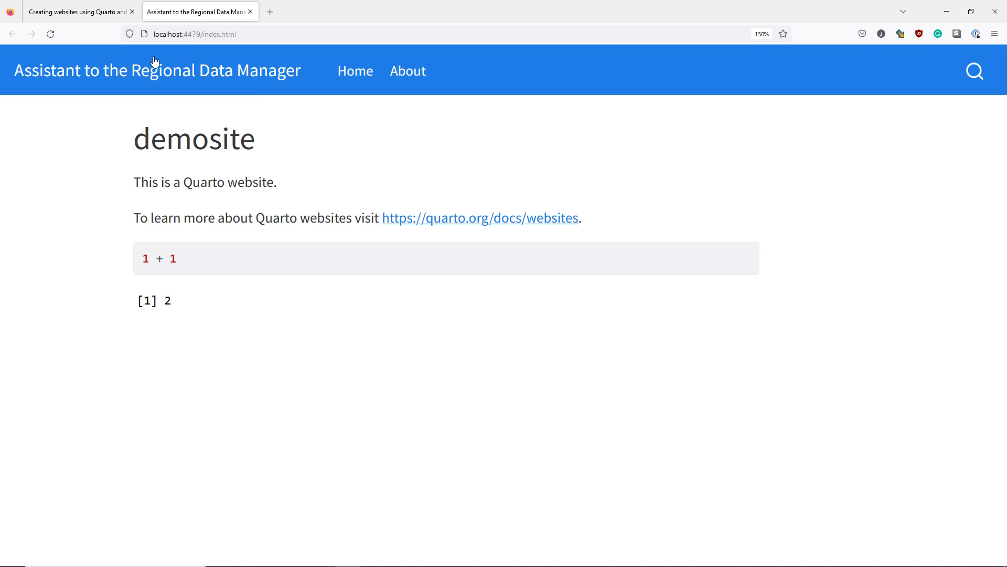
mouse_move(18, 76)
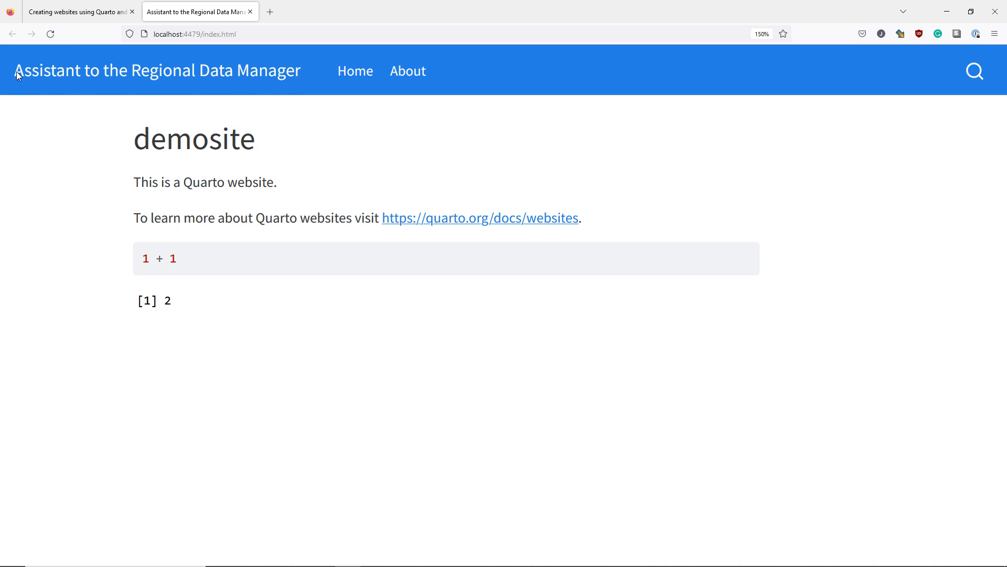